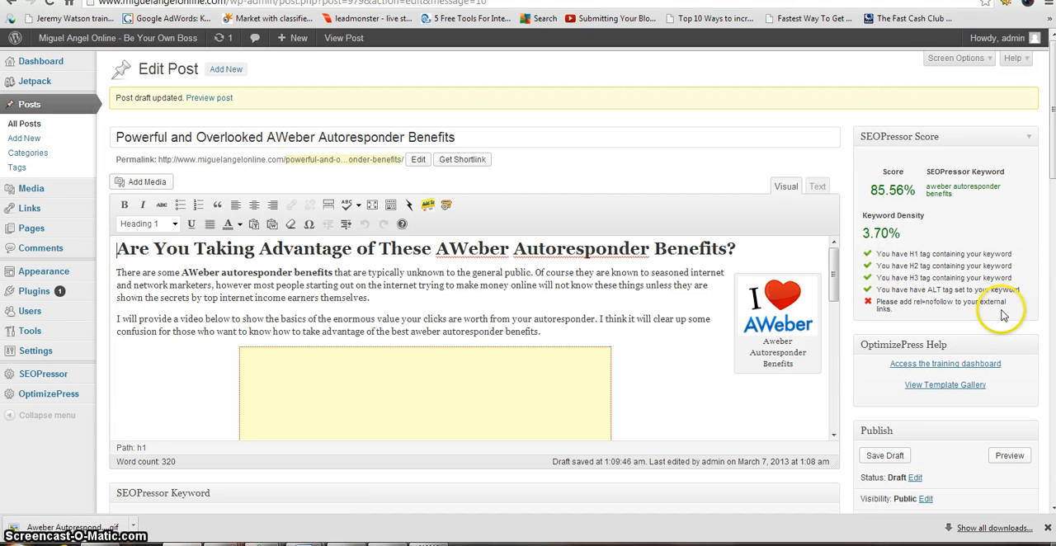
mouse_move(904, 317)
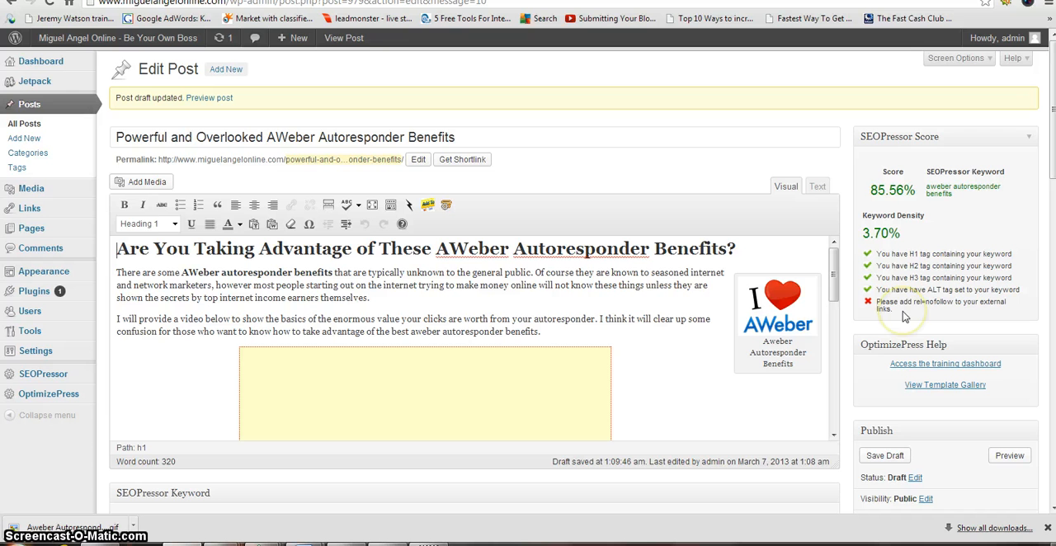
mouse_move(871, 308)
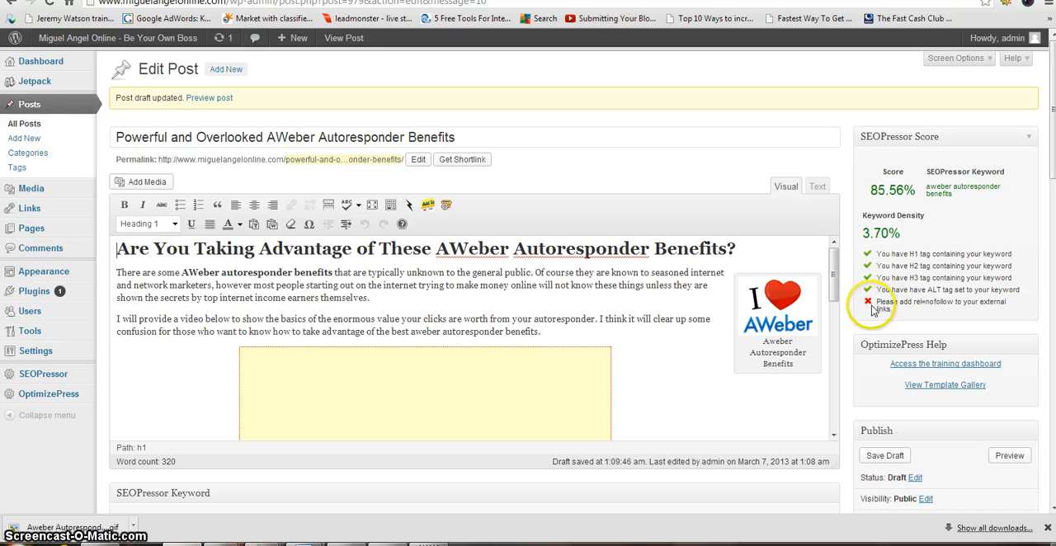
mouse_move(966, 307)
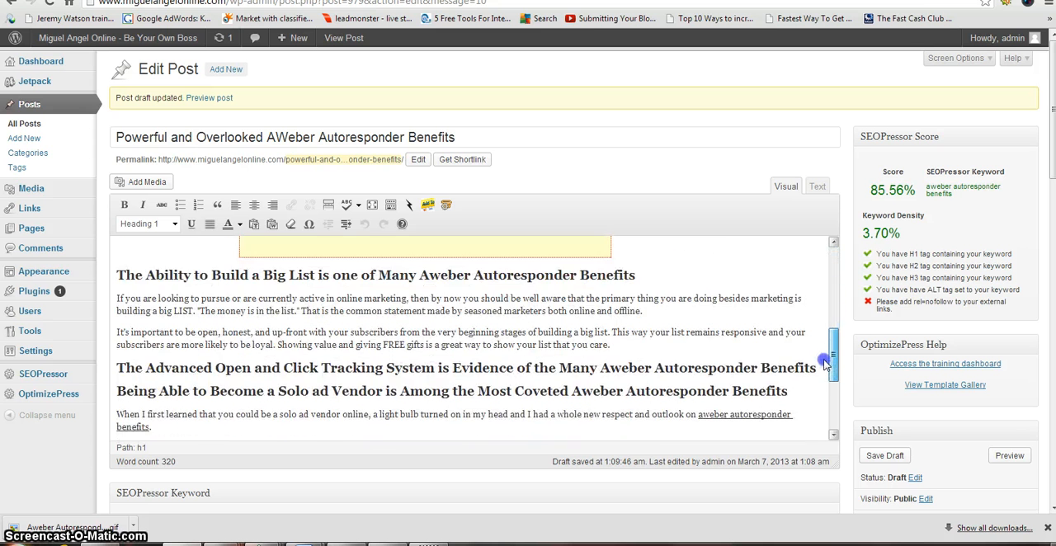
Switch the editor to the Text (HTML) view and locate the YouTube iframe to add rel="nofollow"
scroll("down", 3)
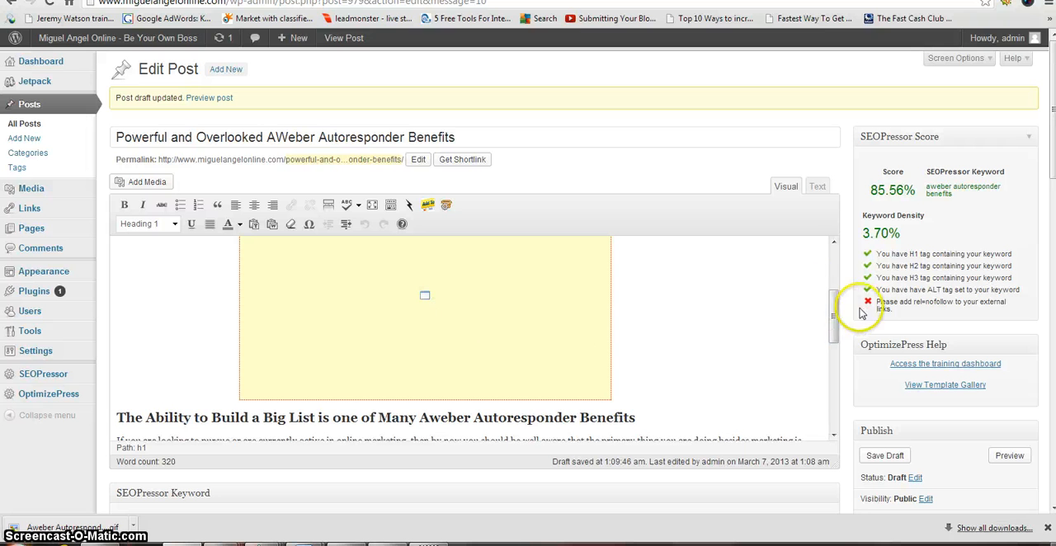
scroll("down", 3)
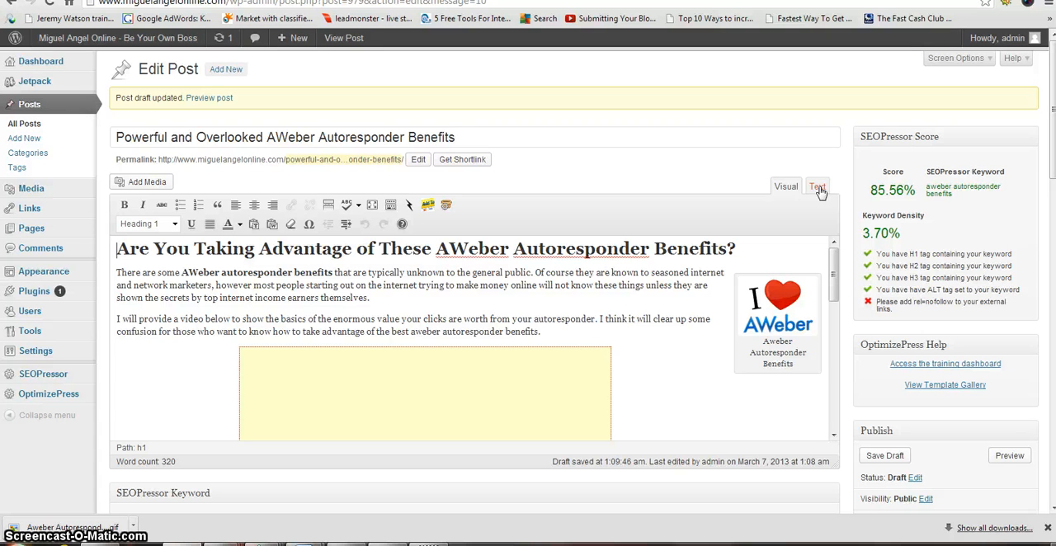
left_click(817, 185)
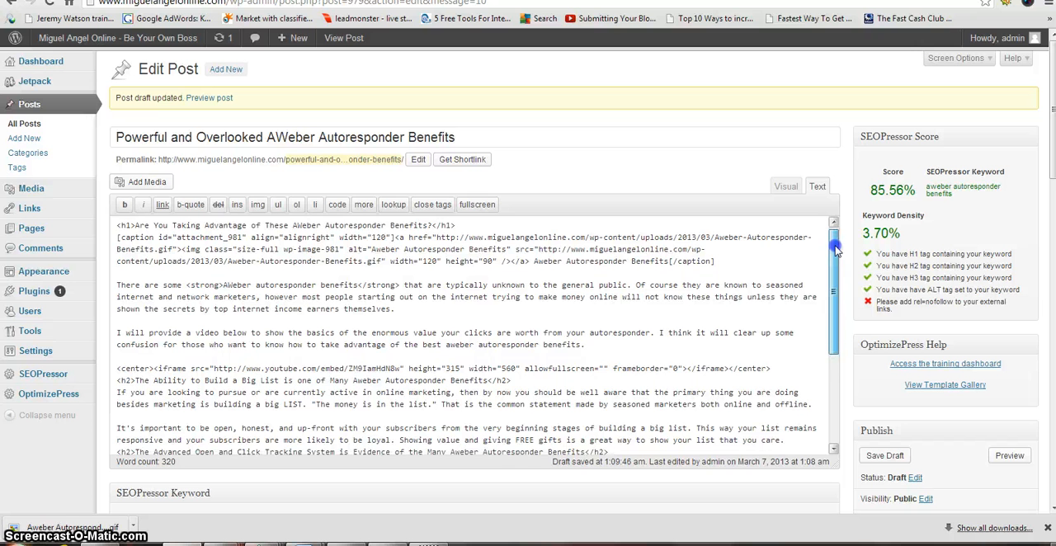
scroll("down", 3)
type("w\" rel=\"nofollo")
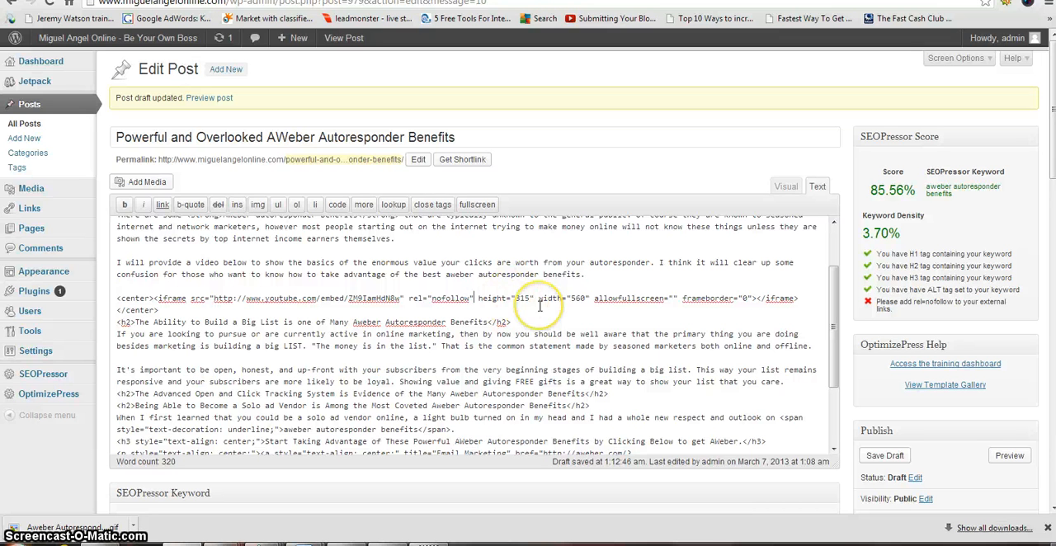
mouse_move(858, 345)
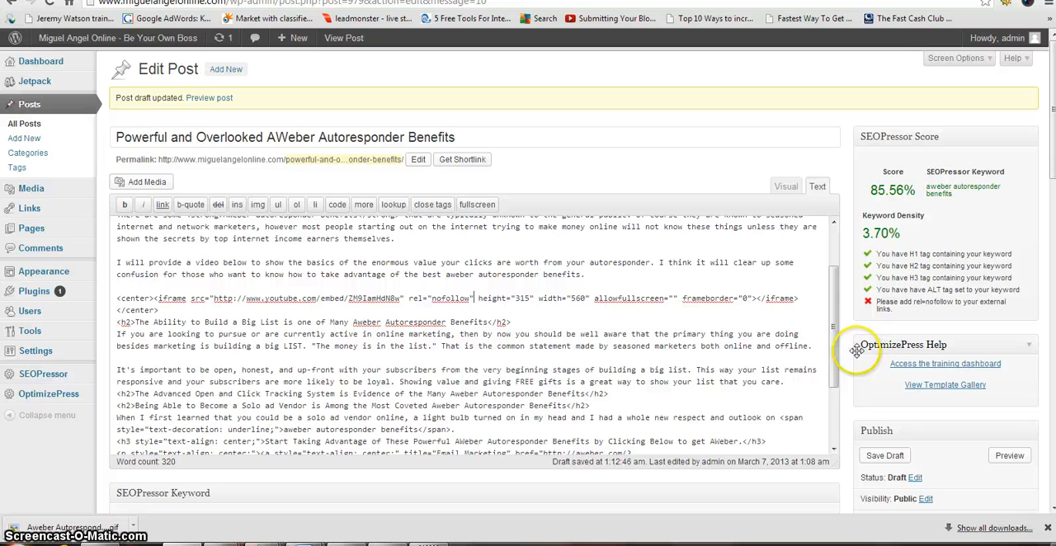
Save the draft to keep the YouTube nofollow edit
left_click(884, 455)
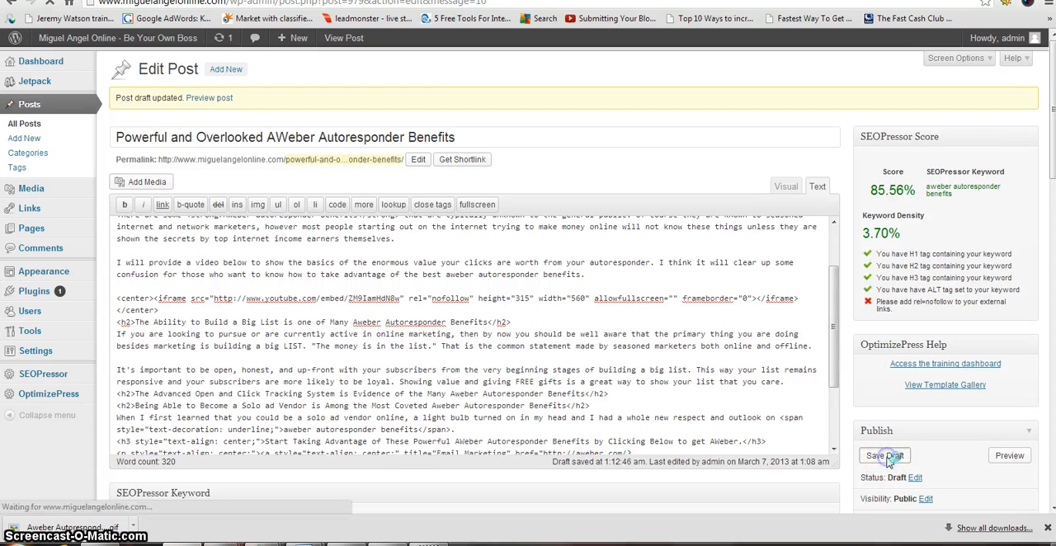
left_click(884, 455)
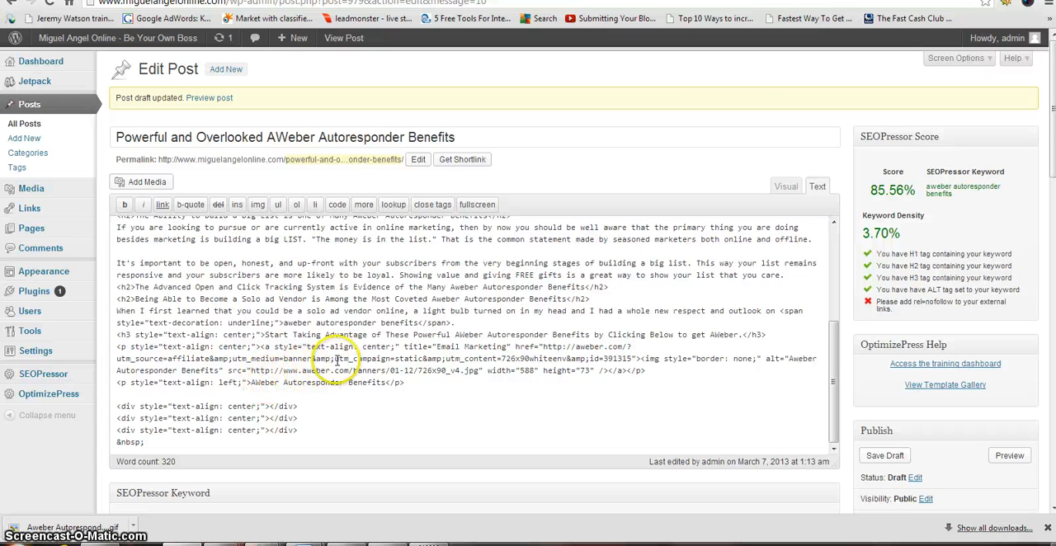
mouse_move(571, 335)
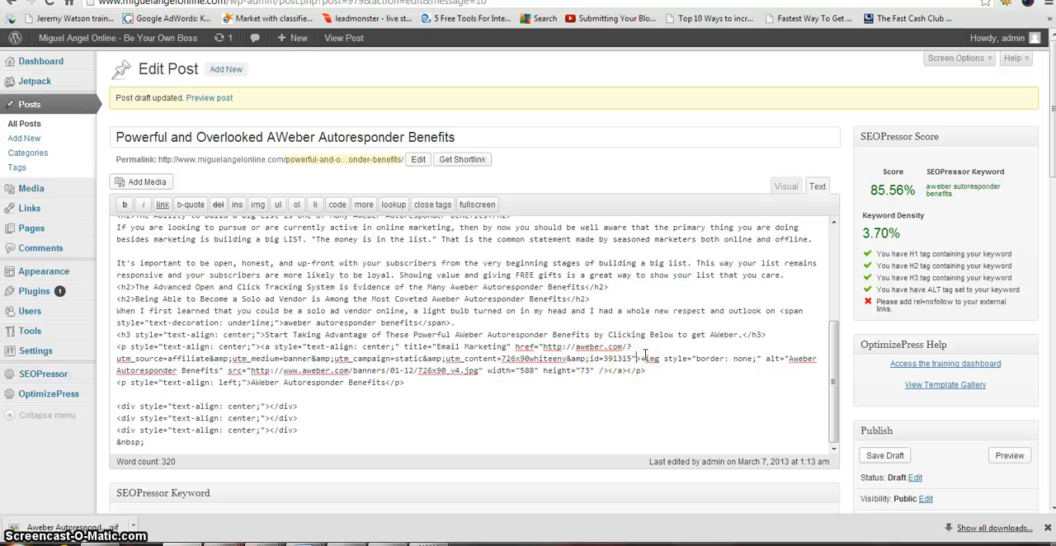
mouse_move(653, 343)
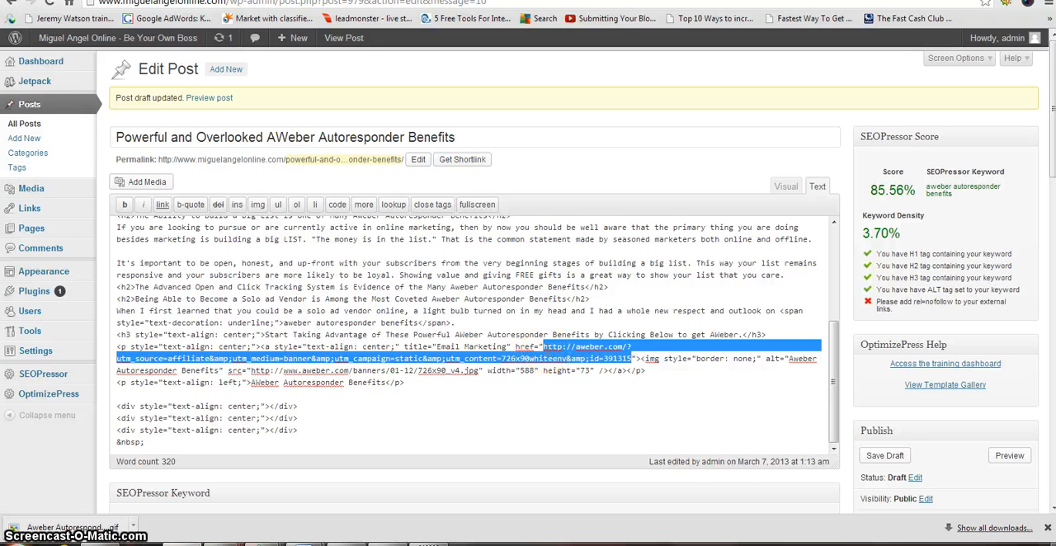
mouse_move(267, 38)
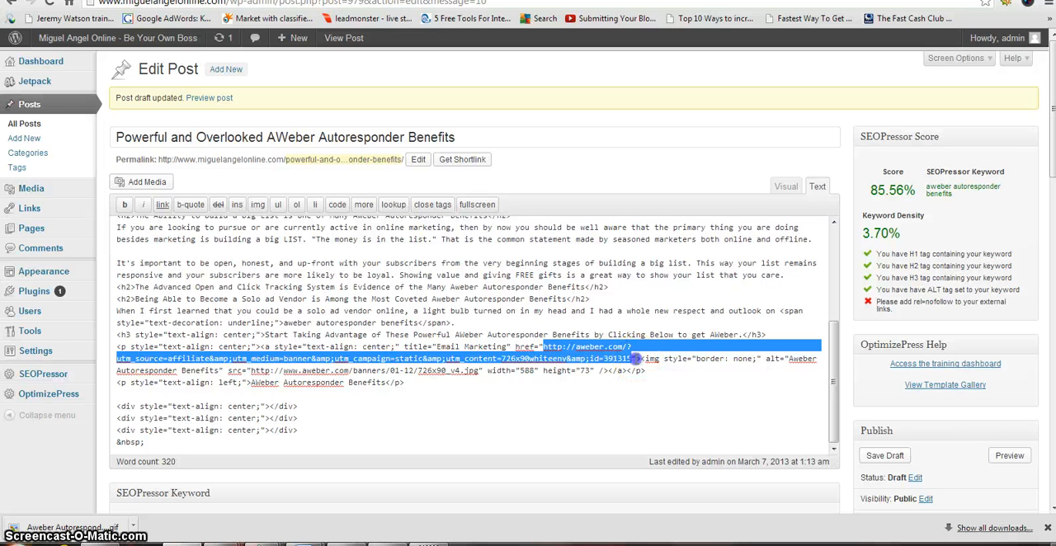
Add rel="nofollow" right after the AWeber banner link's href value
left_click(662, 343)
type(" rel=\"nofollow\"")
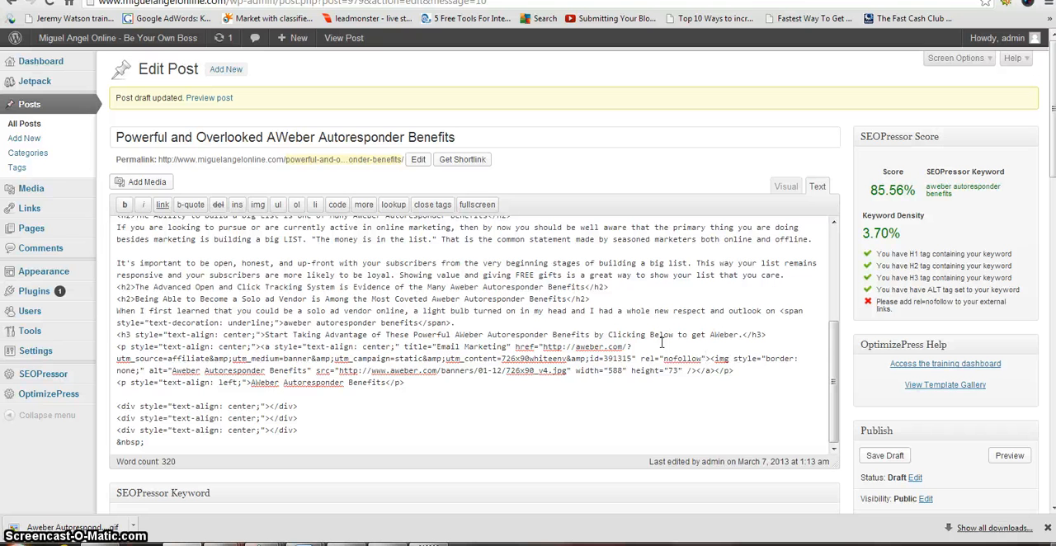
mouse_move(786, 198)
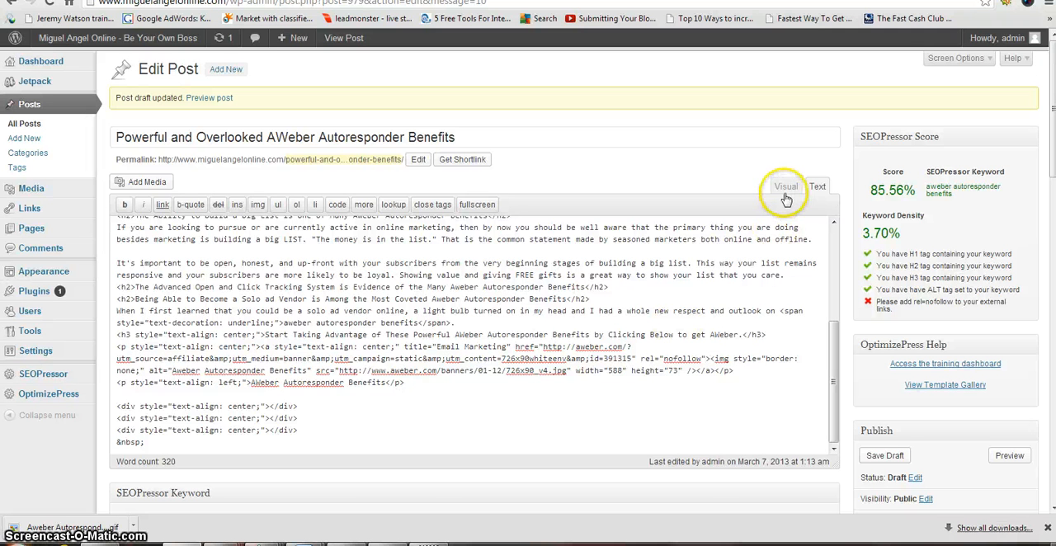
Switch back to Visual view and save the draft, raising the SEOPressor score to 88.89%
left_click(785, 185)
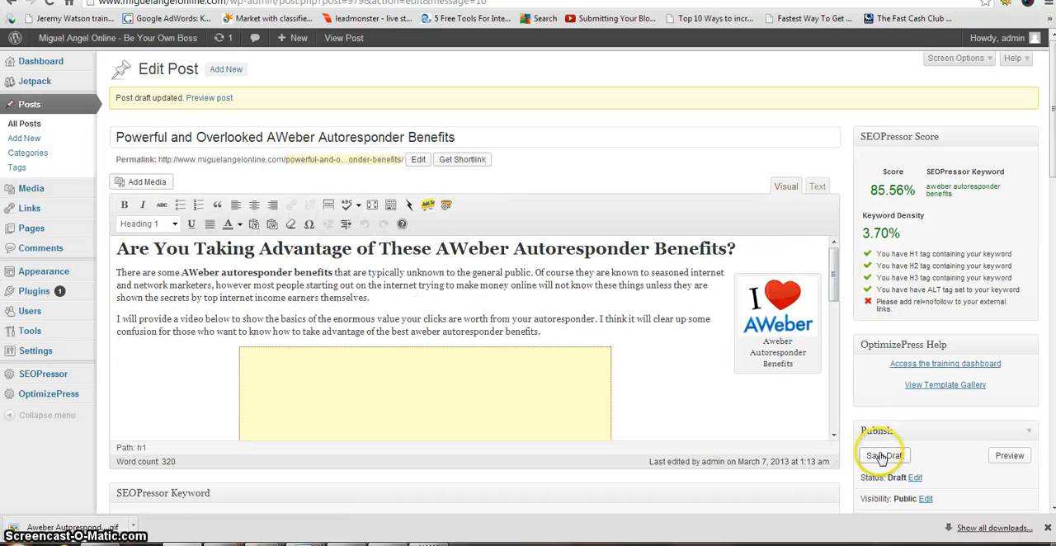
left_click(884, 455)
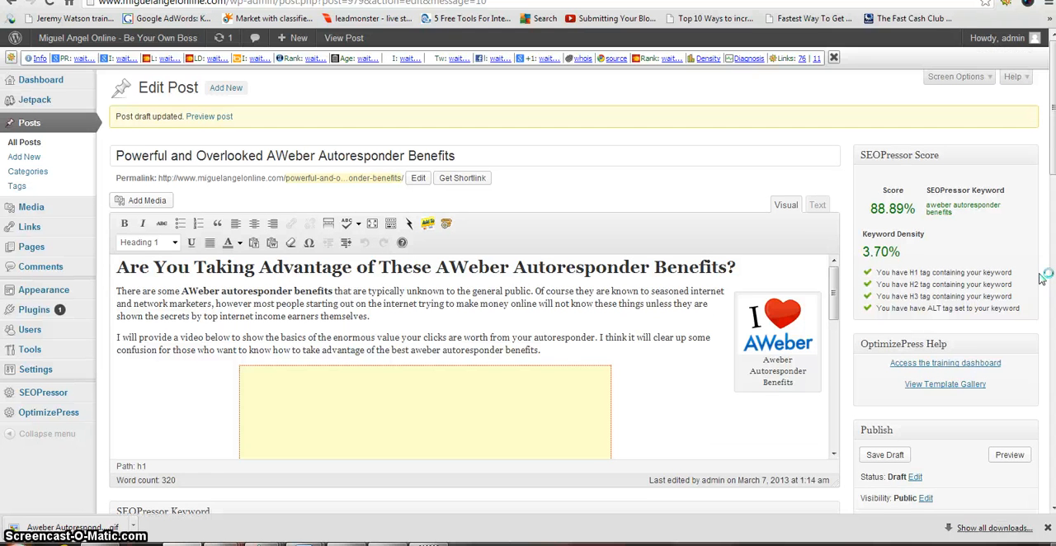
scroll("down", 3)
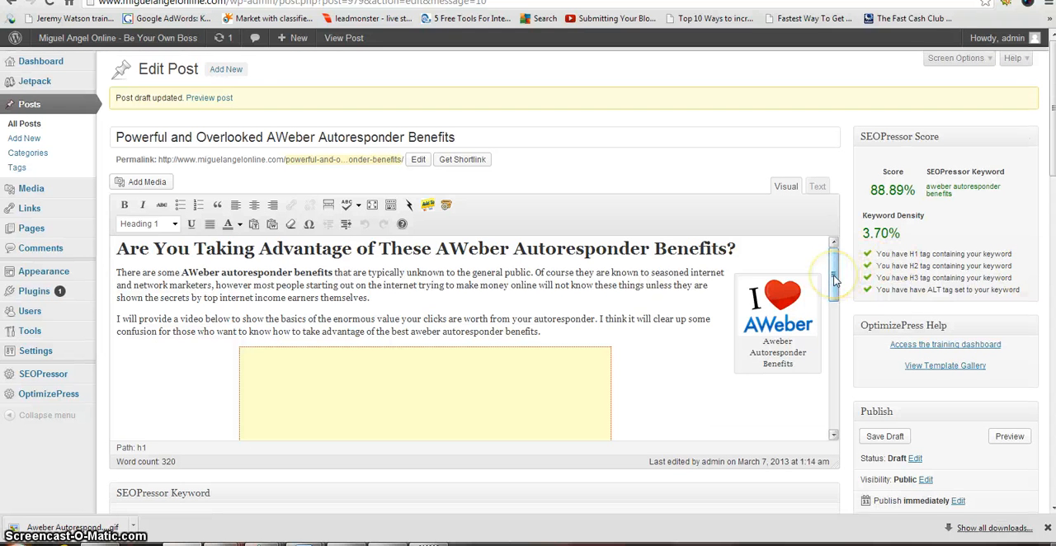